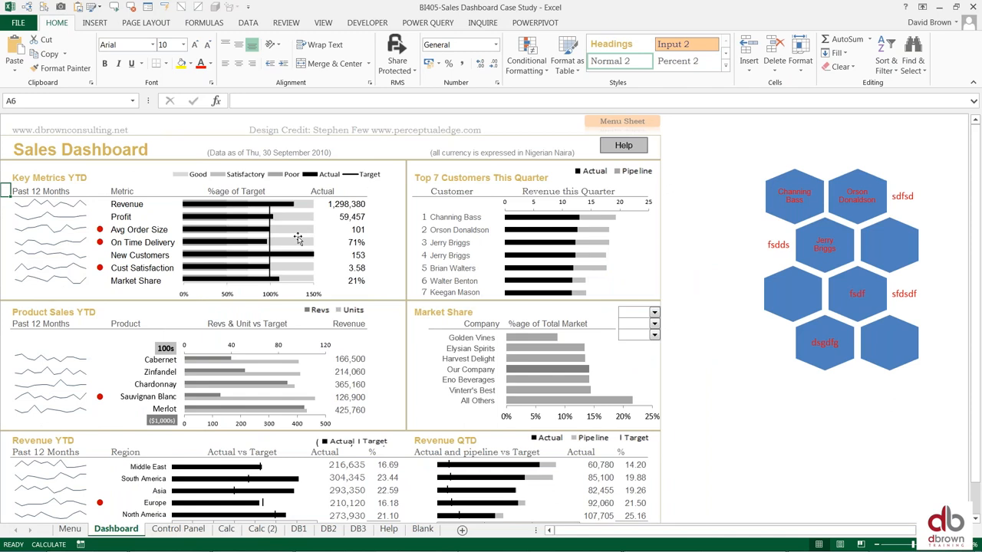
# - Switch to the Calc sheet and bring its bullet chart into view
pyautogui.click(267, 528)
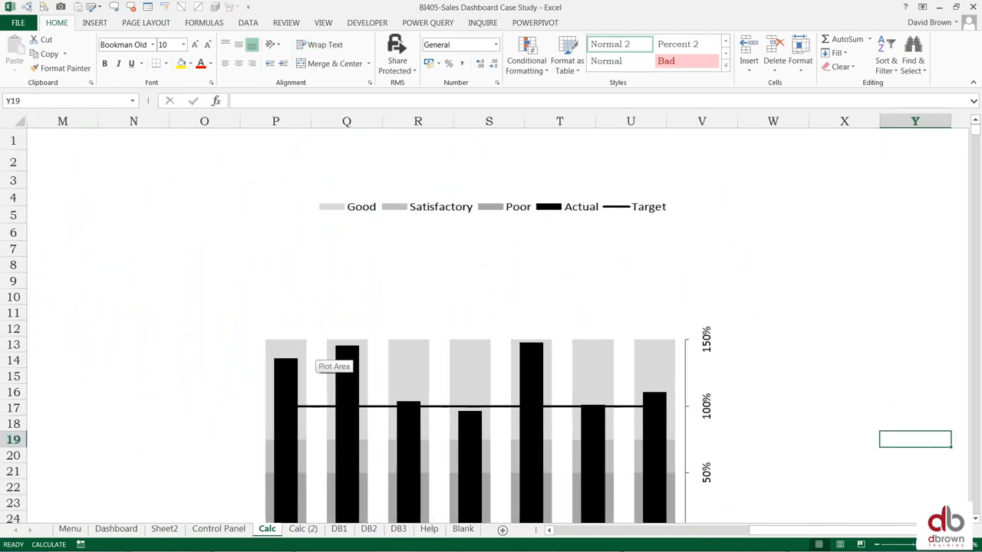
pyautogui.scroll(-3)
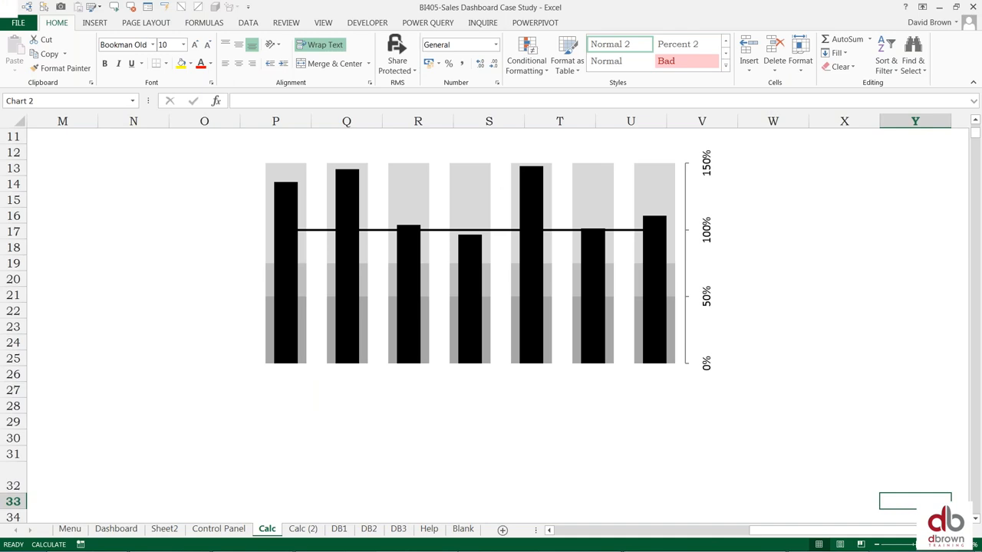
pyautogui.click(488, 260)
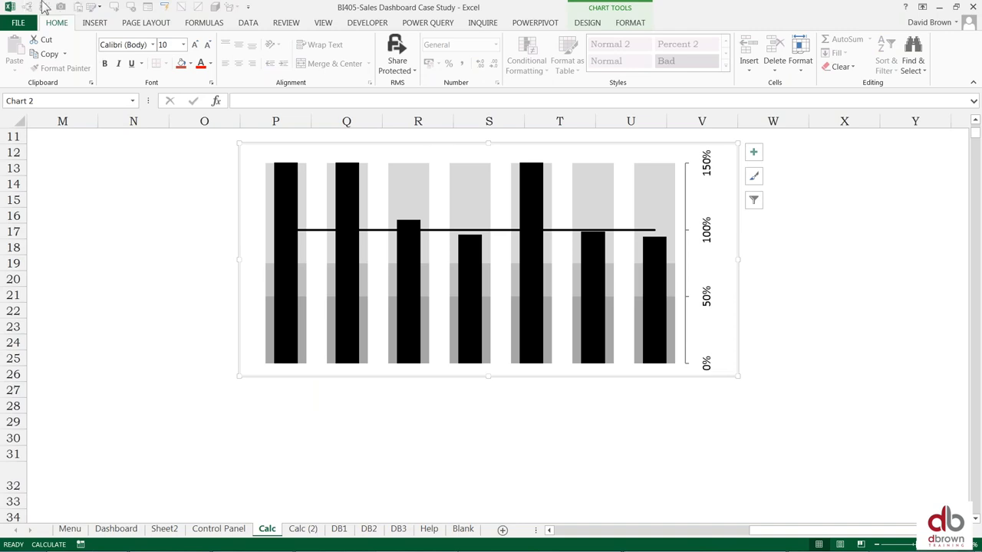
pyautogui.moveTo(54, 12)
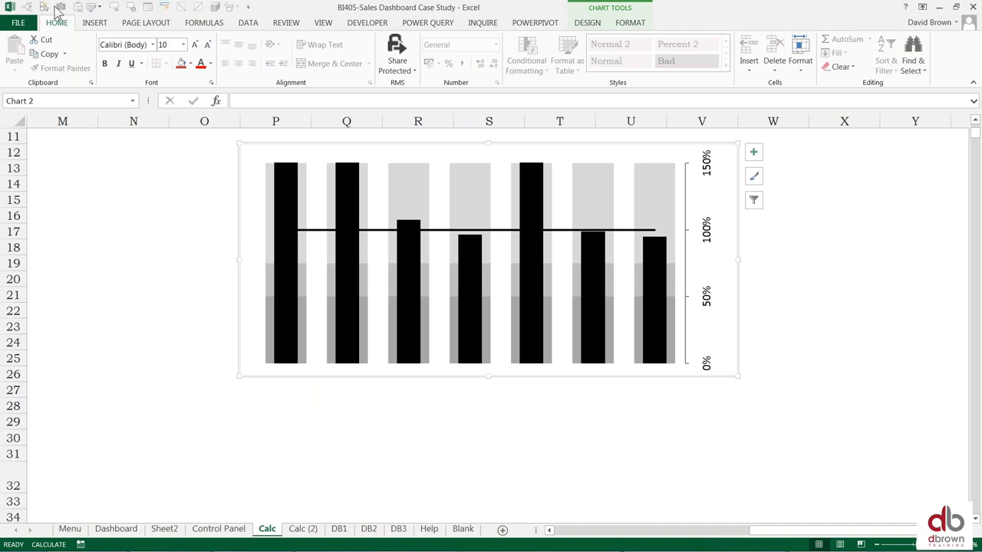
pyautogui.moveTo(204, 239)
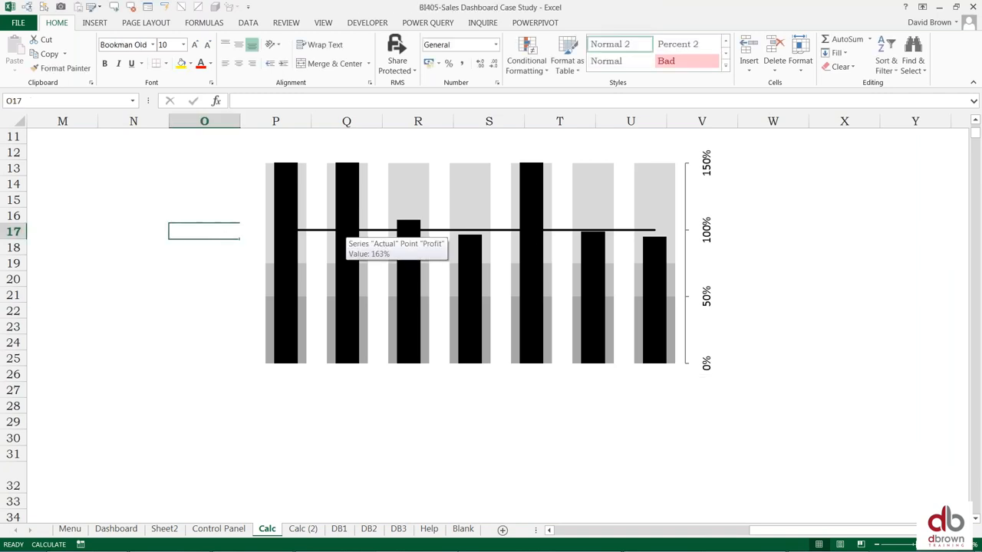
pyautogui.moveTo(129, 56)
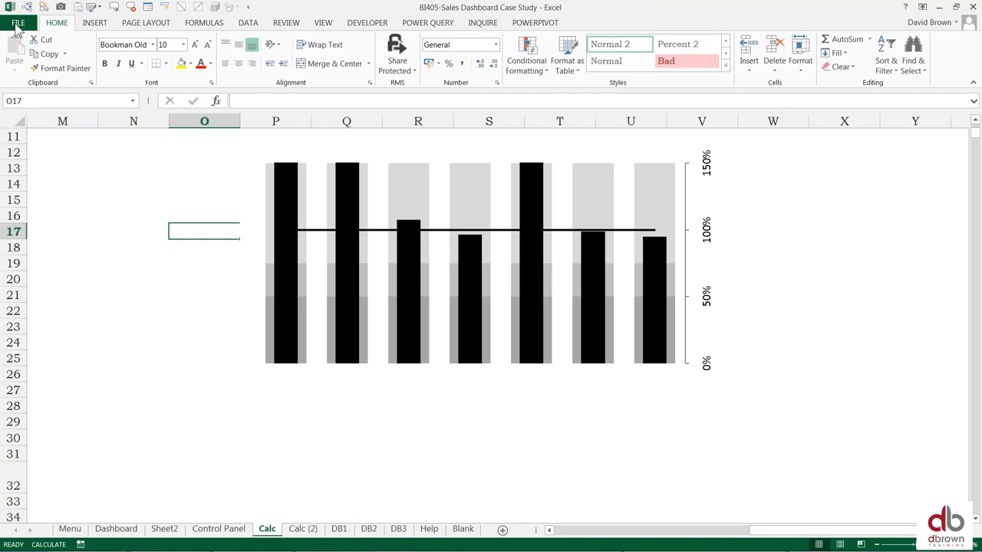
# - Go through File to the Excel Options dialog
pyautogui.click(18, 23)
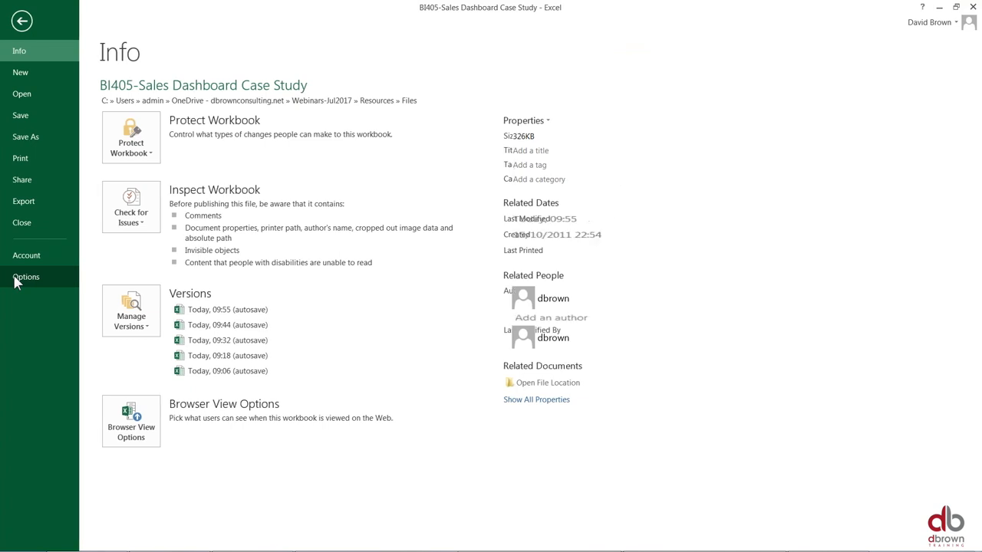
pyautogui.click(24, 276)
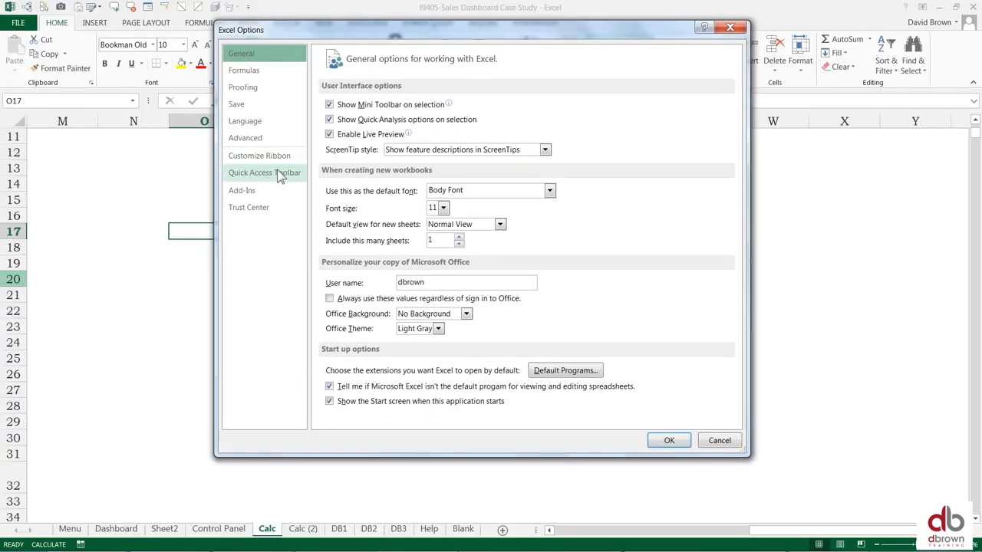
# - Under Quick Access Toolbar, list Commands Not in the Ribbon and pick the Camera command
pyautogui.click(264, 172)
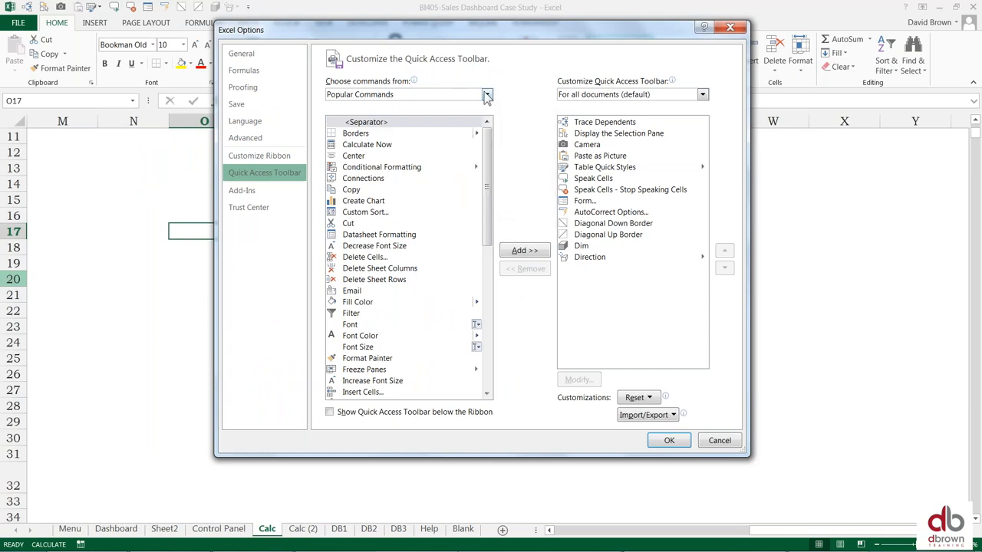
pyautogui.click(486, 95)
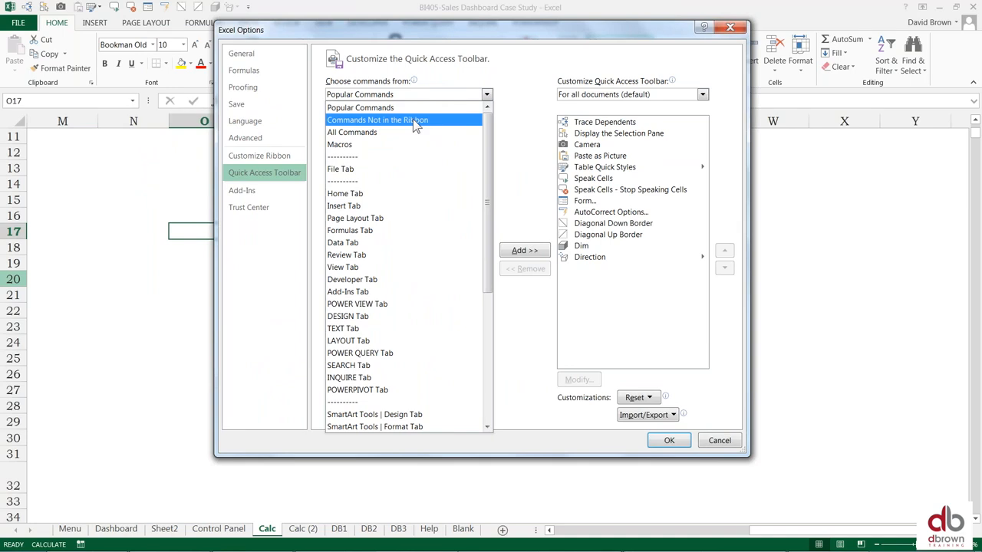
pyautogui.click(377, 120)
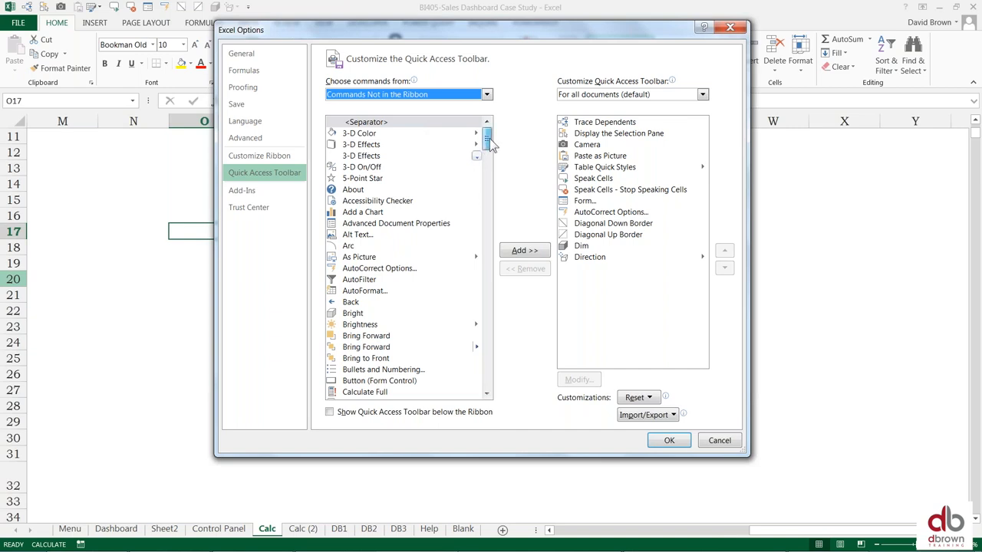
pyautogui.scroll(-3)
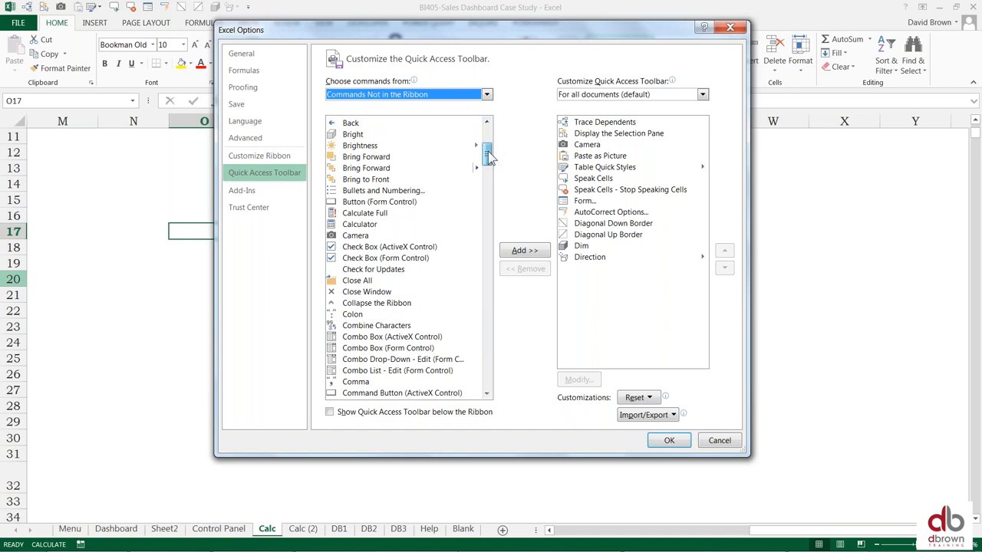
pyautogui.scroll(-3)
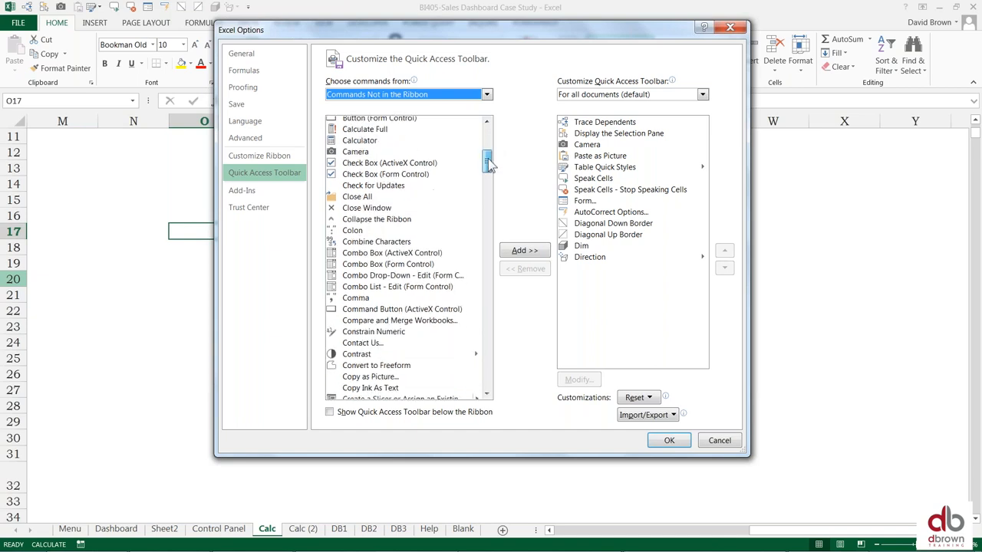
pyautogui.click(356, 152)
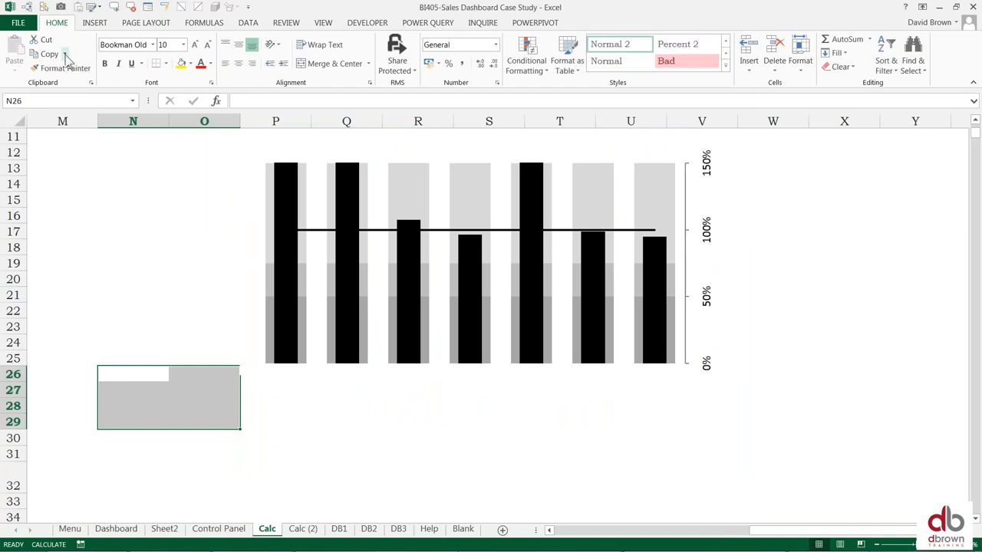
# - Select the range P13:W27 behind the bullet chart for the camera snapshot
pyautogui.click(61, 6)
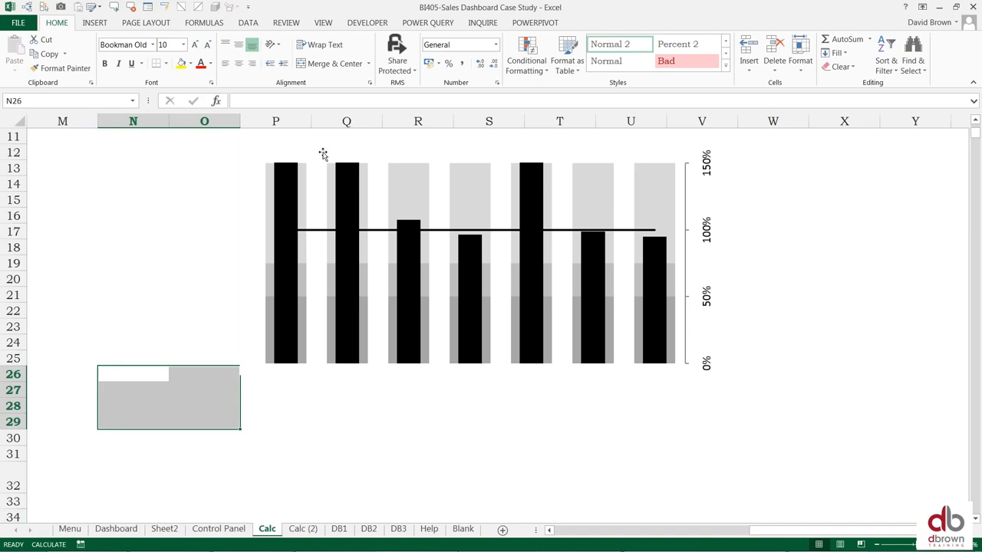
pyautogui.click(337, 157)
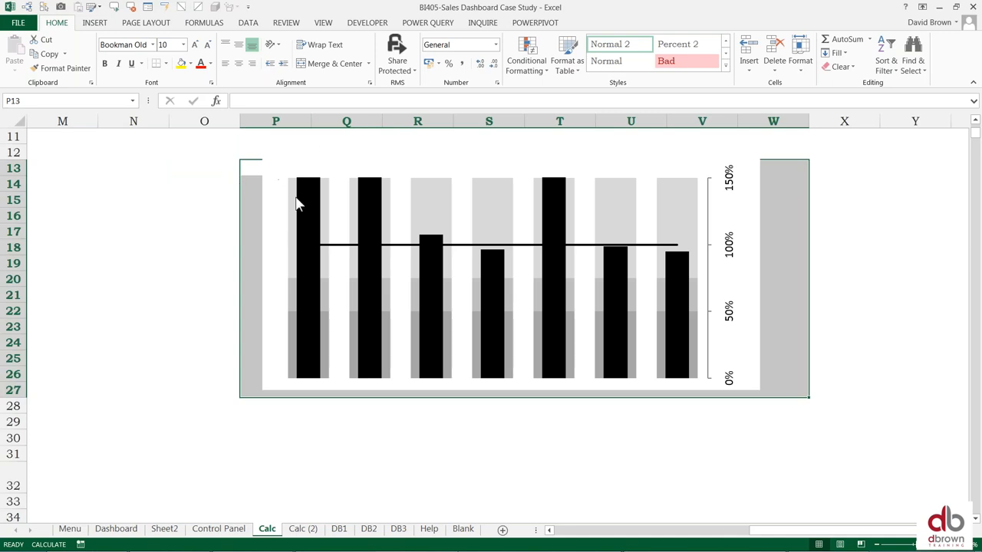
pyautogui.moveTo(308, 199)
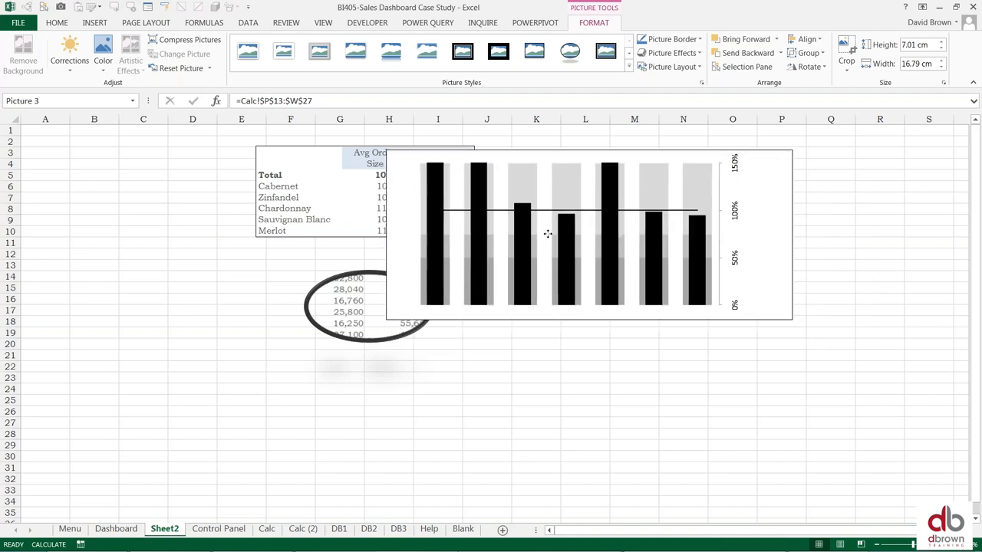
# - Delete the pasted bullet chart picture from Sheet2, keeping the oval-framed snapshots
pyautogui.click(547, 233)
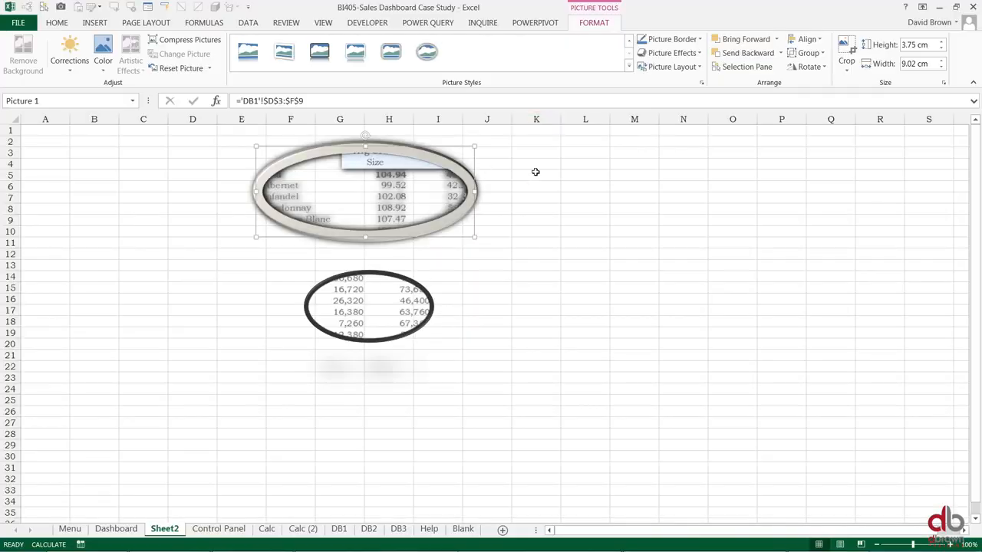
pyautogui.moveTo(518, 200)
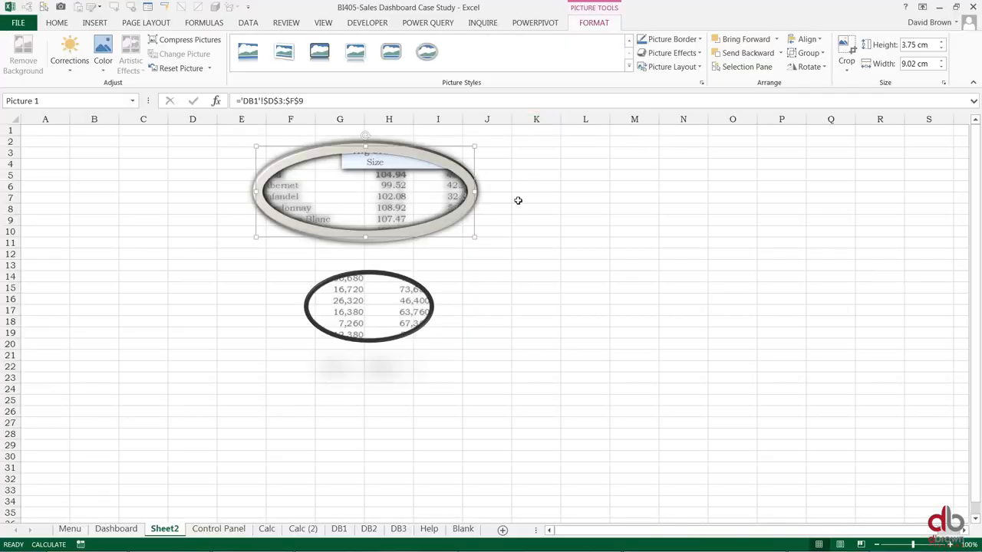